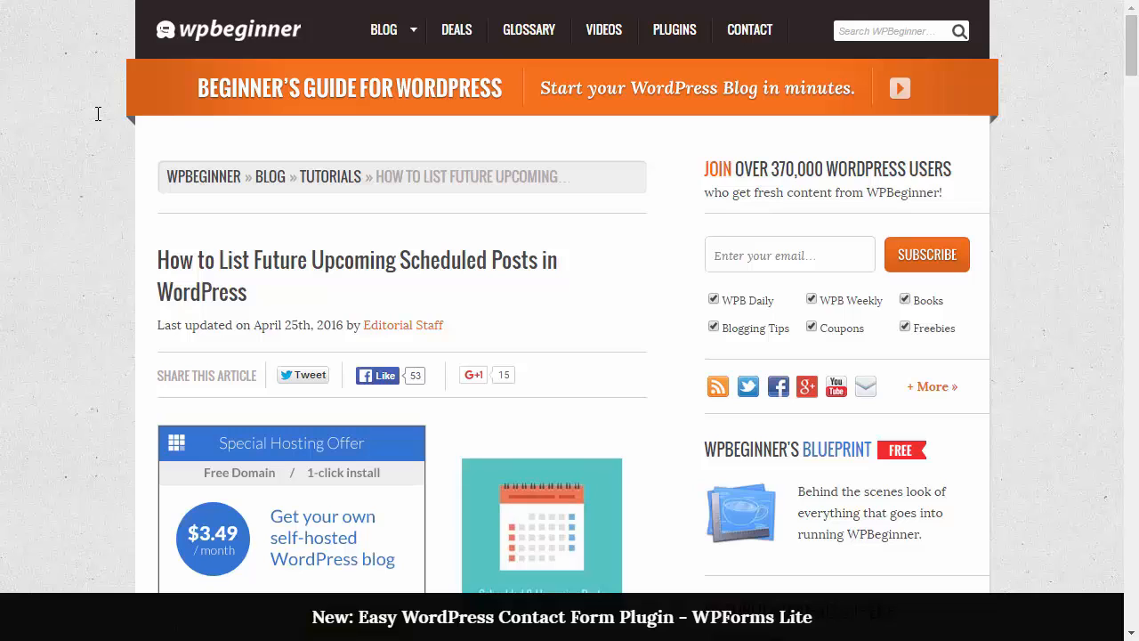
{"action": "mouse_move", "coordinate": [96, 156]}
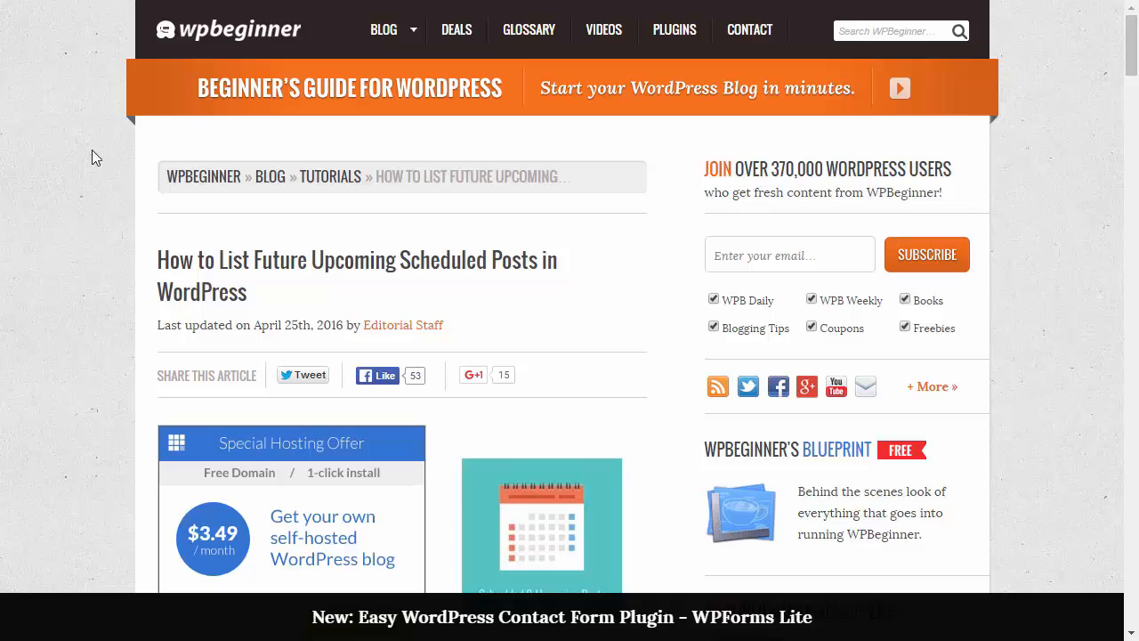
{"action": "mouse_move", "coordinate": [89, 176]}
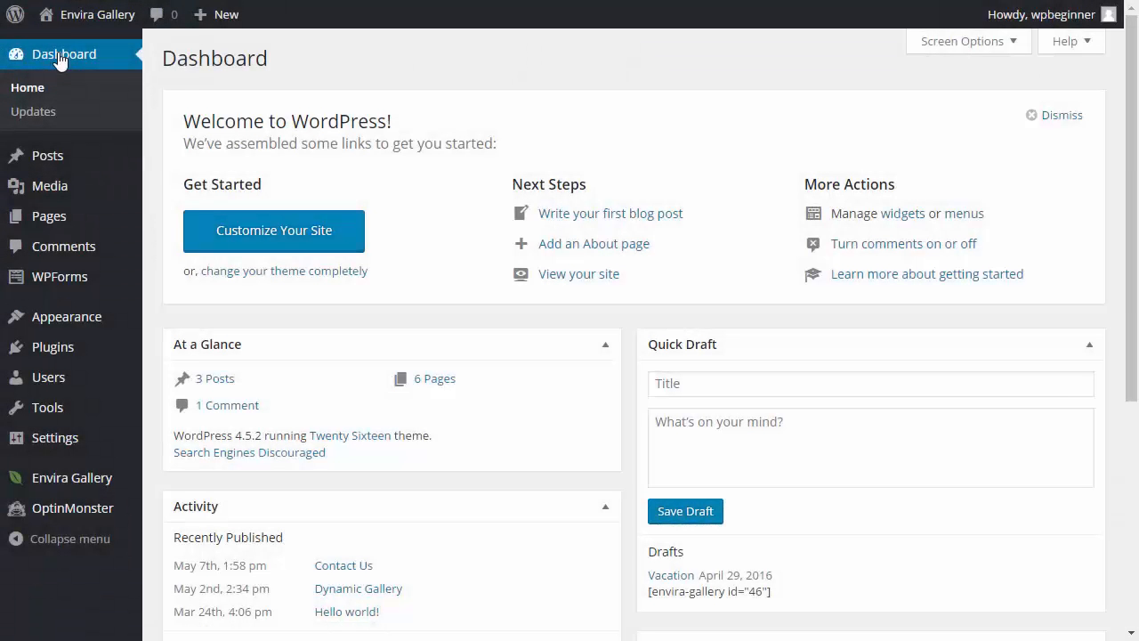
{"action": "mouse_move", "coordinate": [166, 101]}
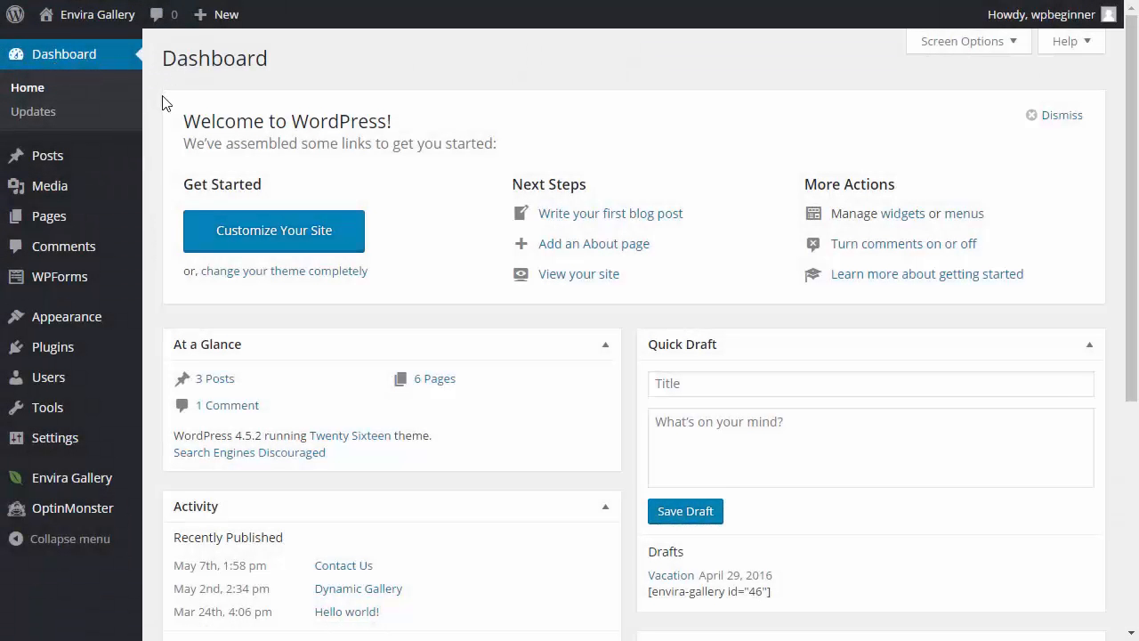
{"action": "mouse_move", "coordinate": [53, 346]}
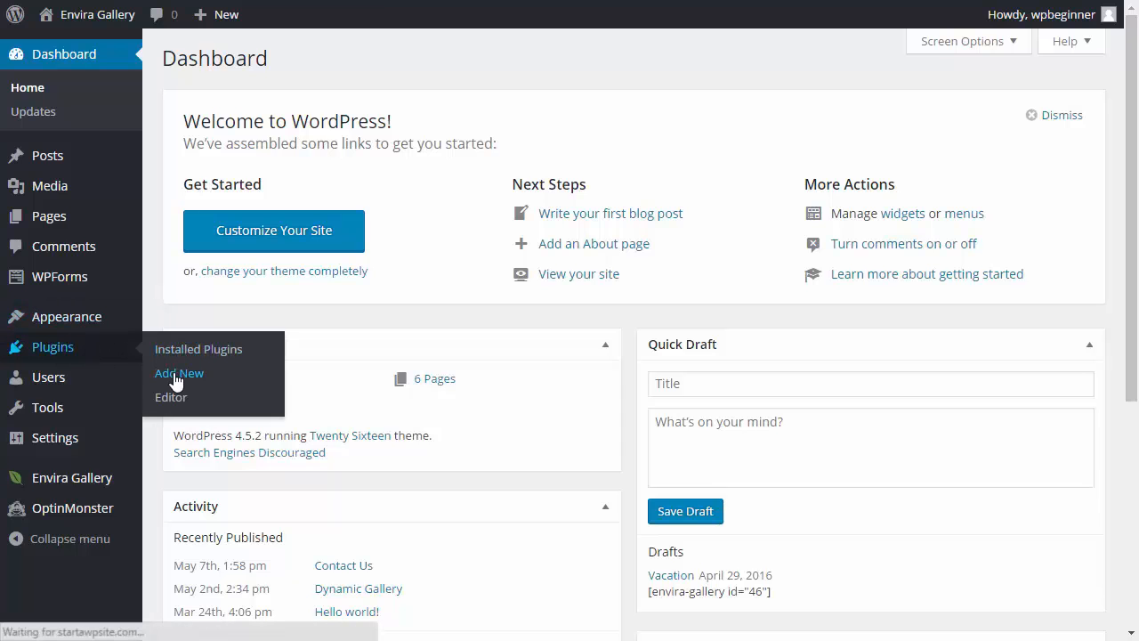
Find 'SOUP – Show off Upcoming Posts' in Add New plugins, install it and activate it.
{"action": "left_click", "coordinate": [179, 373]}
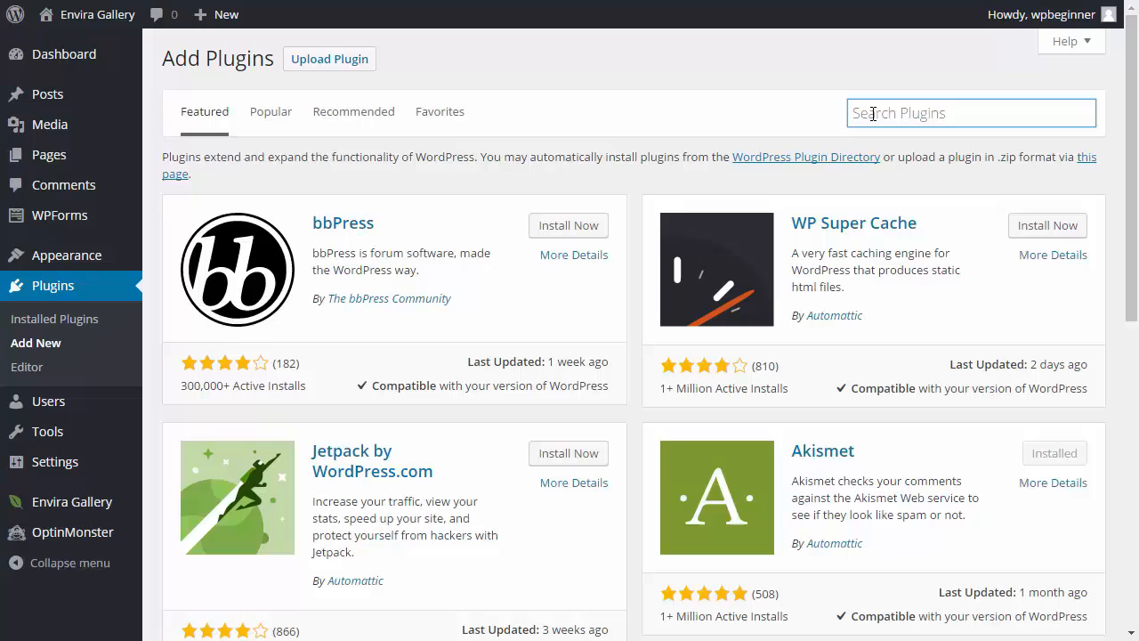
{"action": "type", "text": "SOUP – Show off Upcoming Posts"}
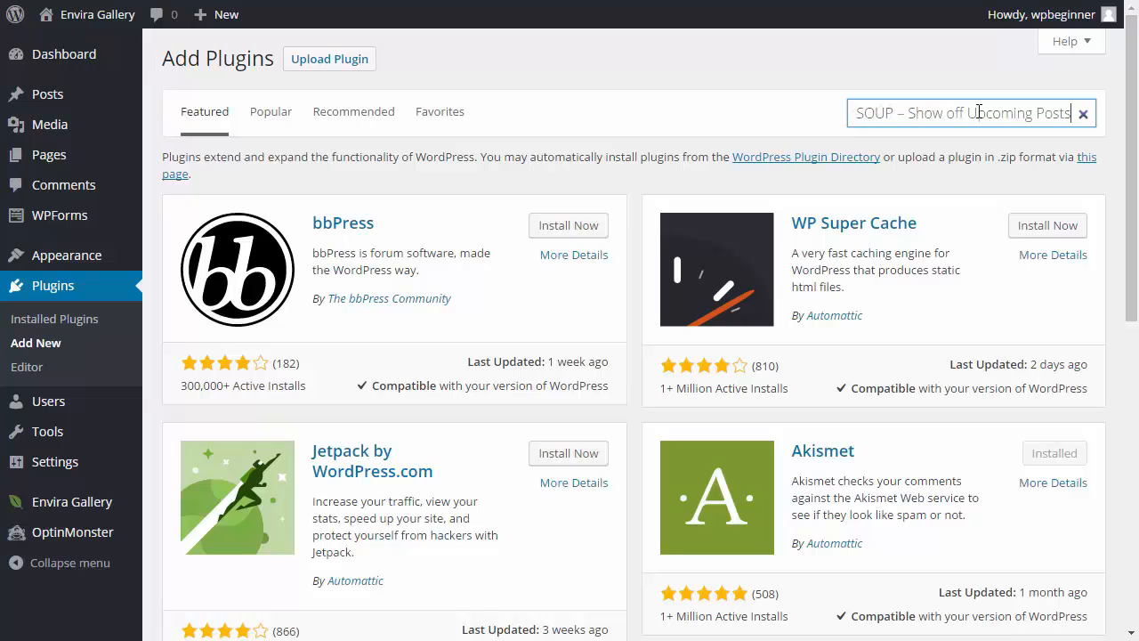
{"action": "key", "text": "Enter"}
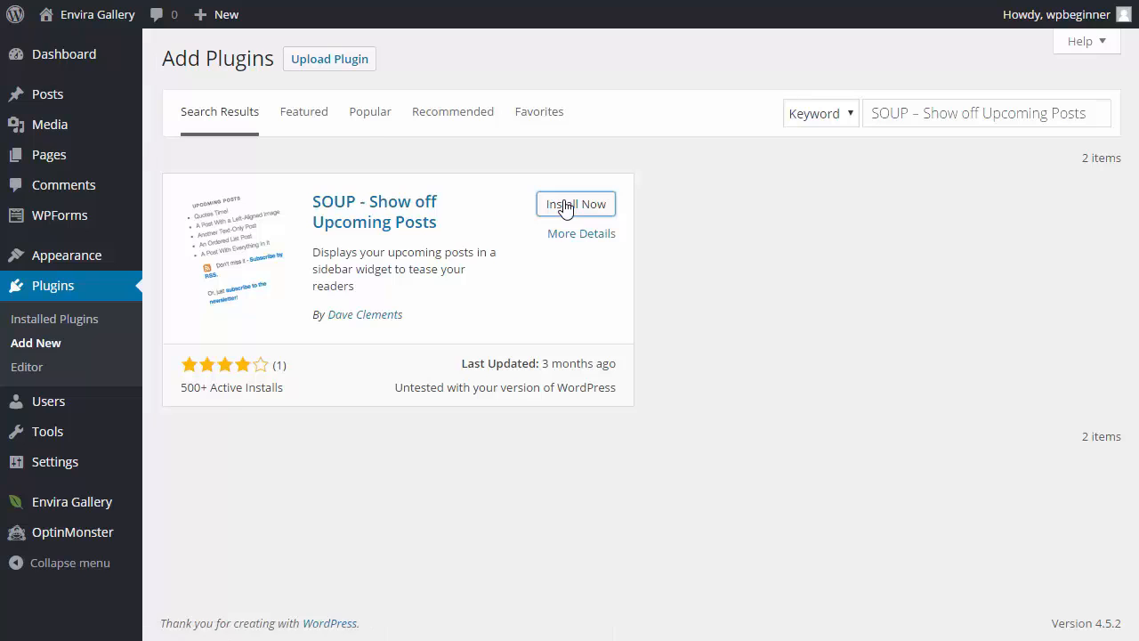
{"action": "left_click", "coordinate": [576, 204]}
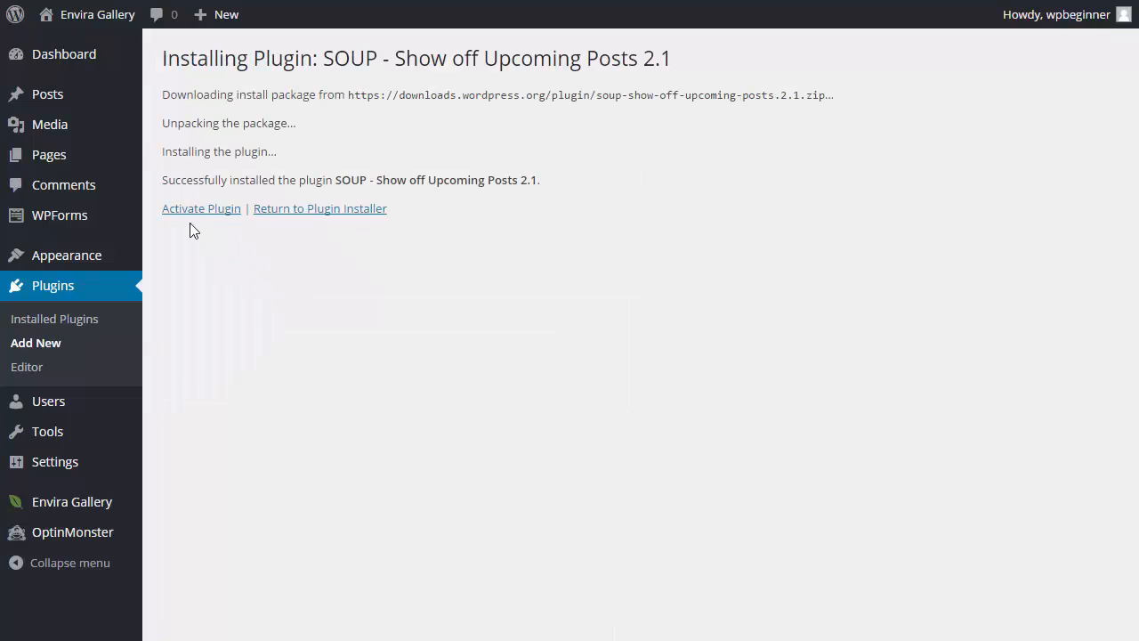
{"action": "left_click", "coordinate": [201, 208]}
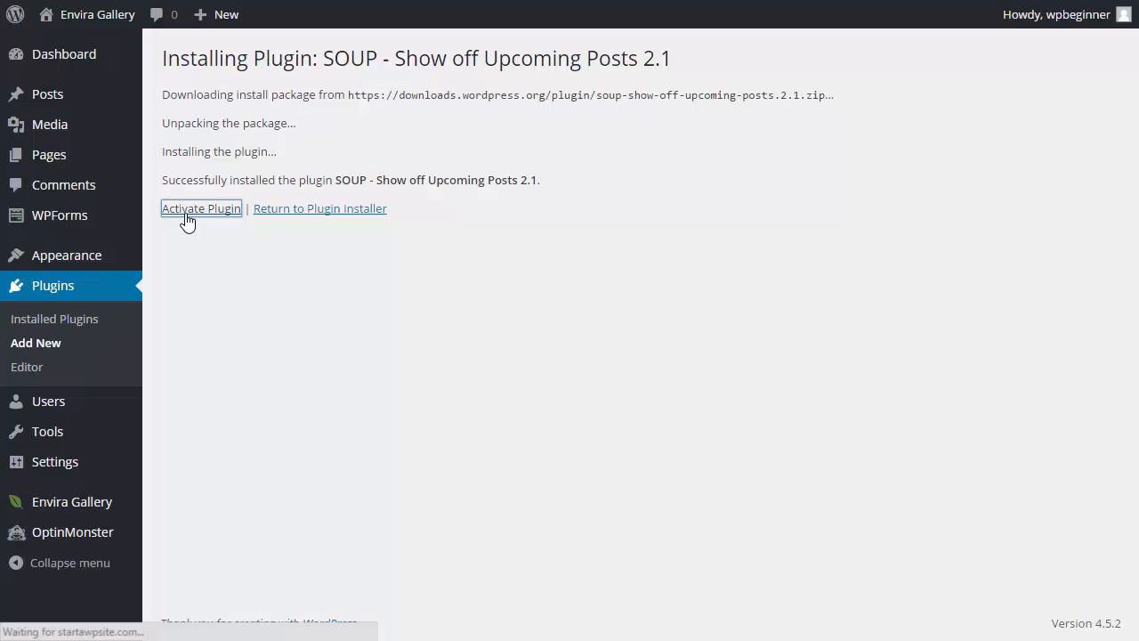
{"action": "left_click", "coordinate": [201, 208]}
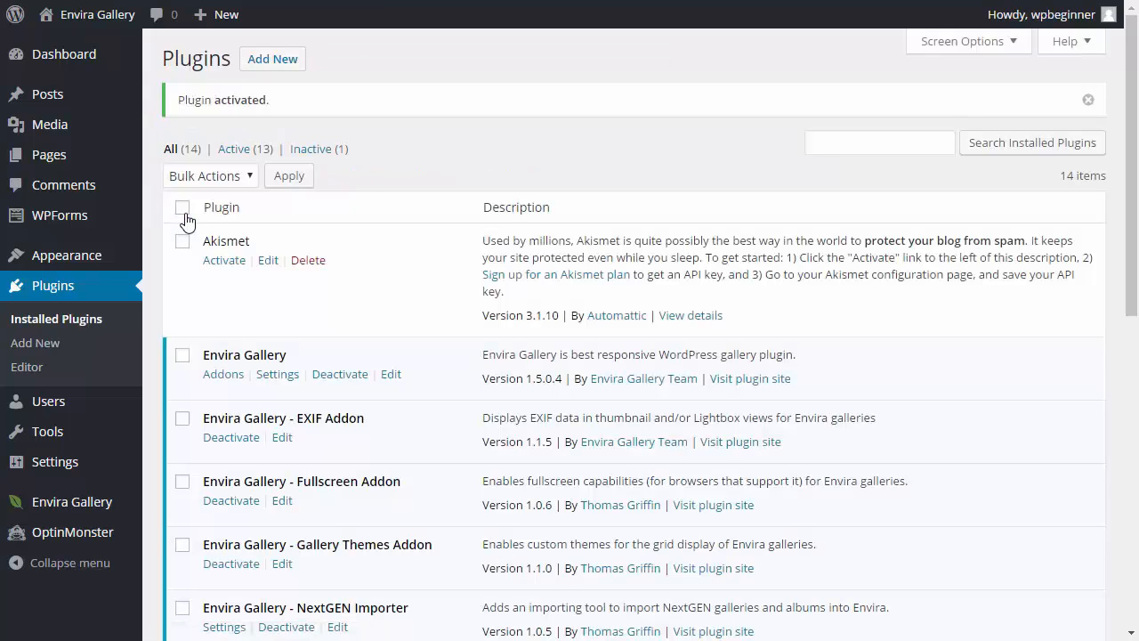
{"action": "mouse_move", "coordinate": [66, 256]}
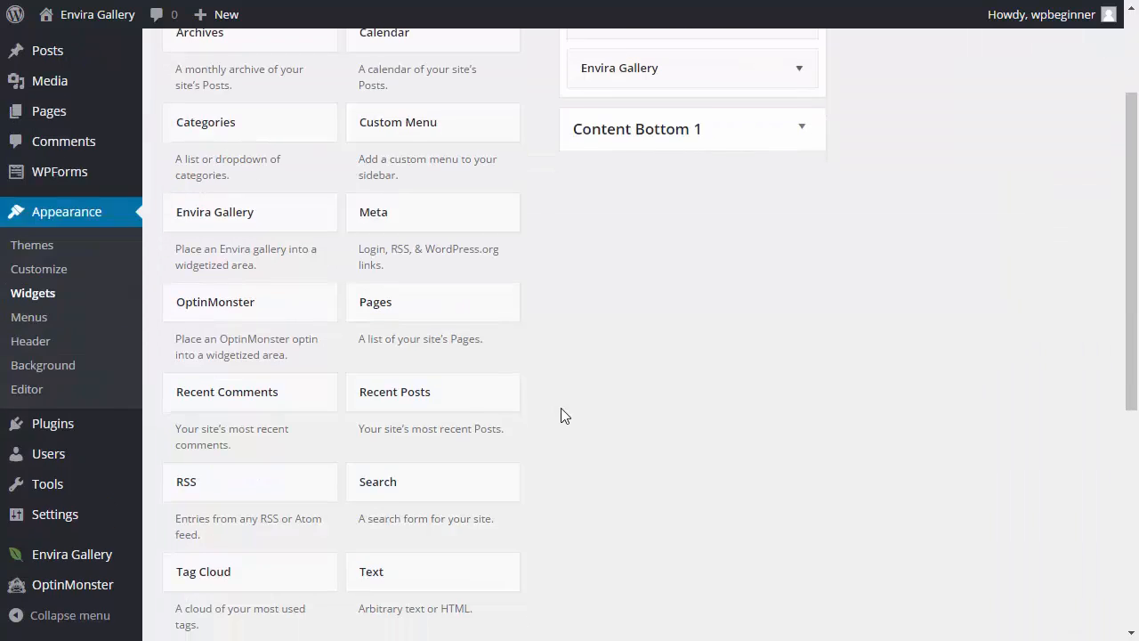
Scroll the Widgets screen down to locate the Upcoming Posts widget.
{"action": "scroll", "scroll_direction": "down", "scroll_amount": 3}
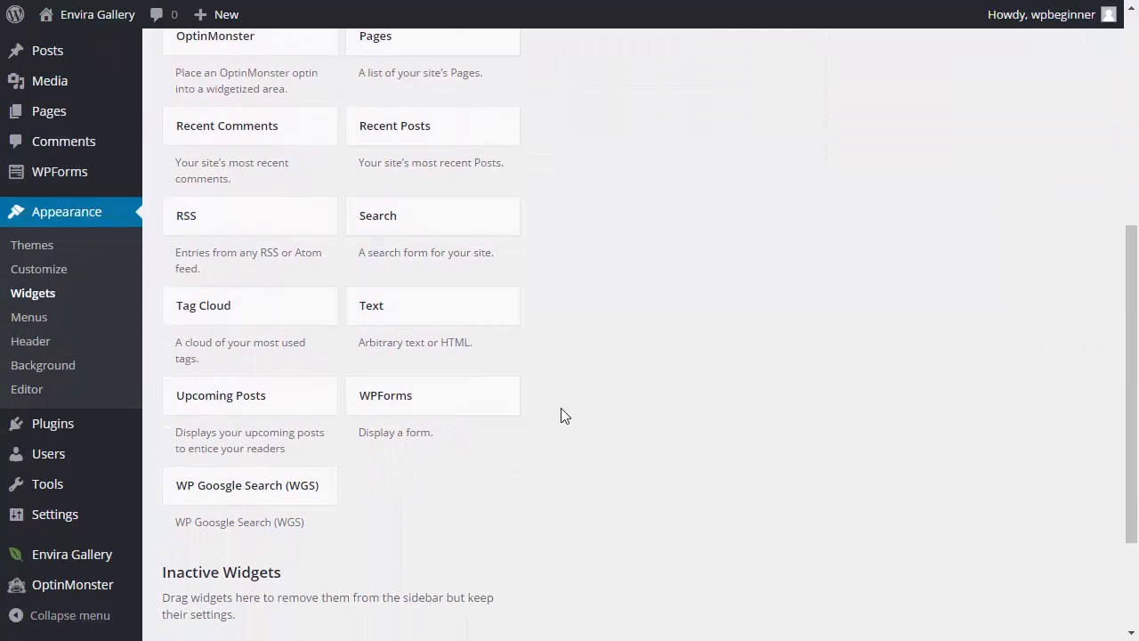
{"action": "mouse_move", "coordinate": [238, 411]}
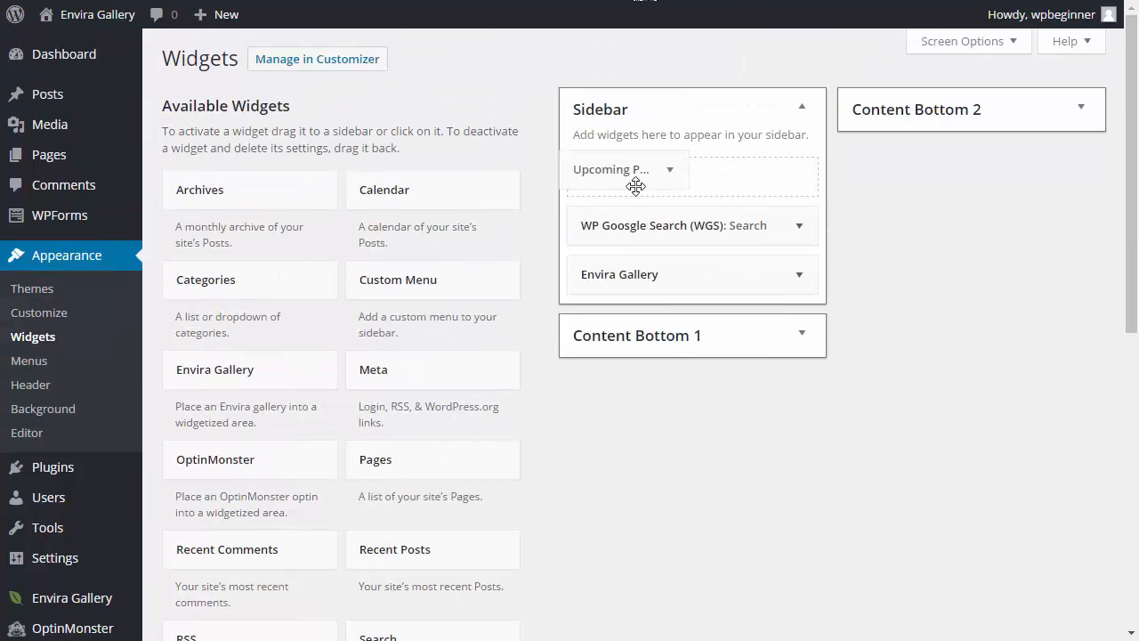
Enable 'Show post date?' in the Upcoming Posts widget, review Sort order, and save.
{"action": "left_click", "coordinate": [623, 169]}
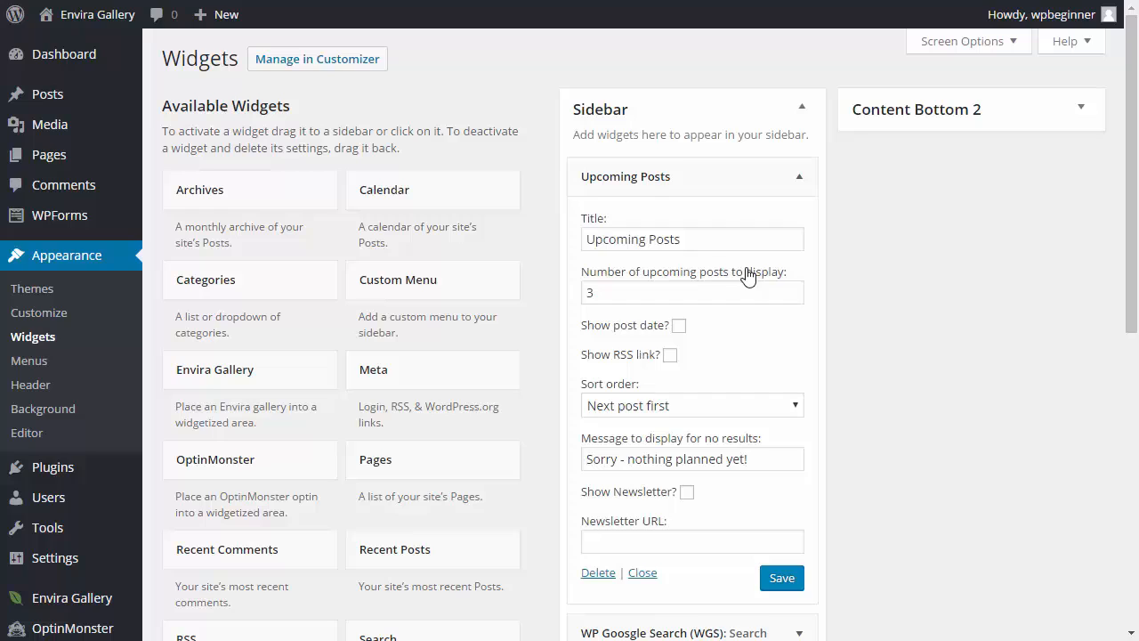
{"action": "mouse_move", "coordinate": [680, 338]}
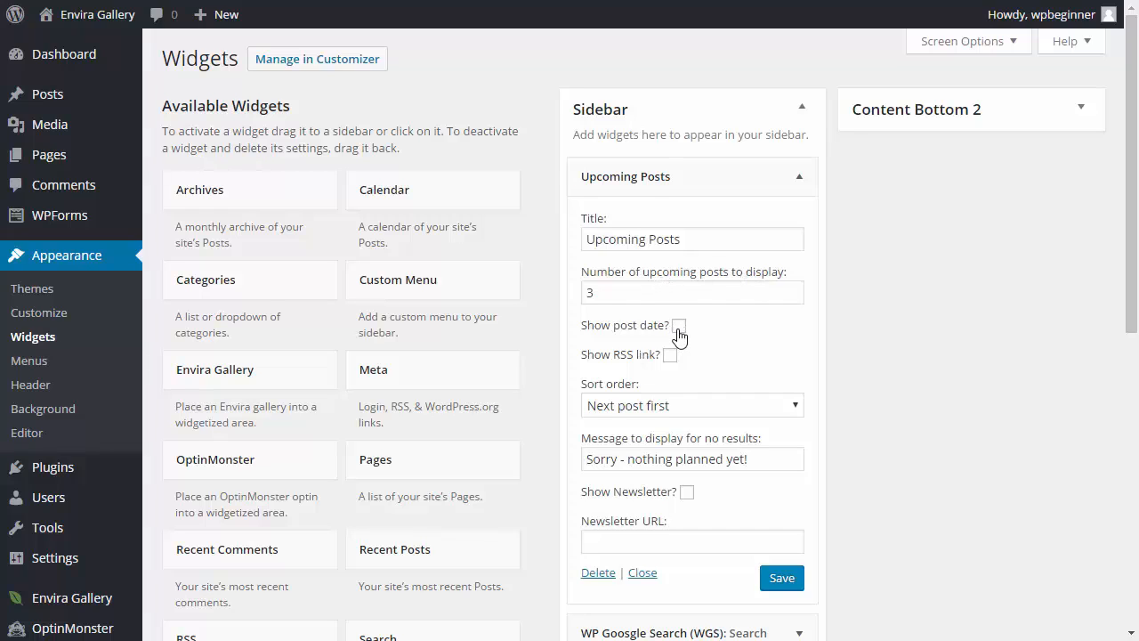
{"action": "left_click", "coordinate": [679, 325]}
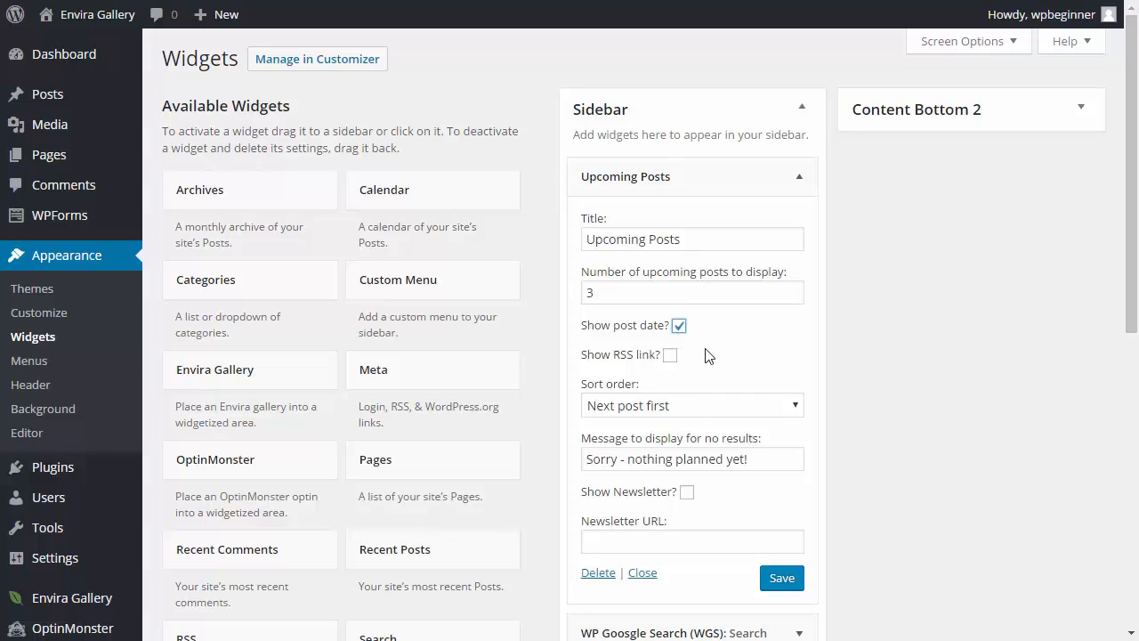
{"action": "left_click", "coordinate": [692, 405]}
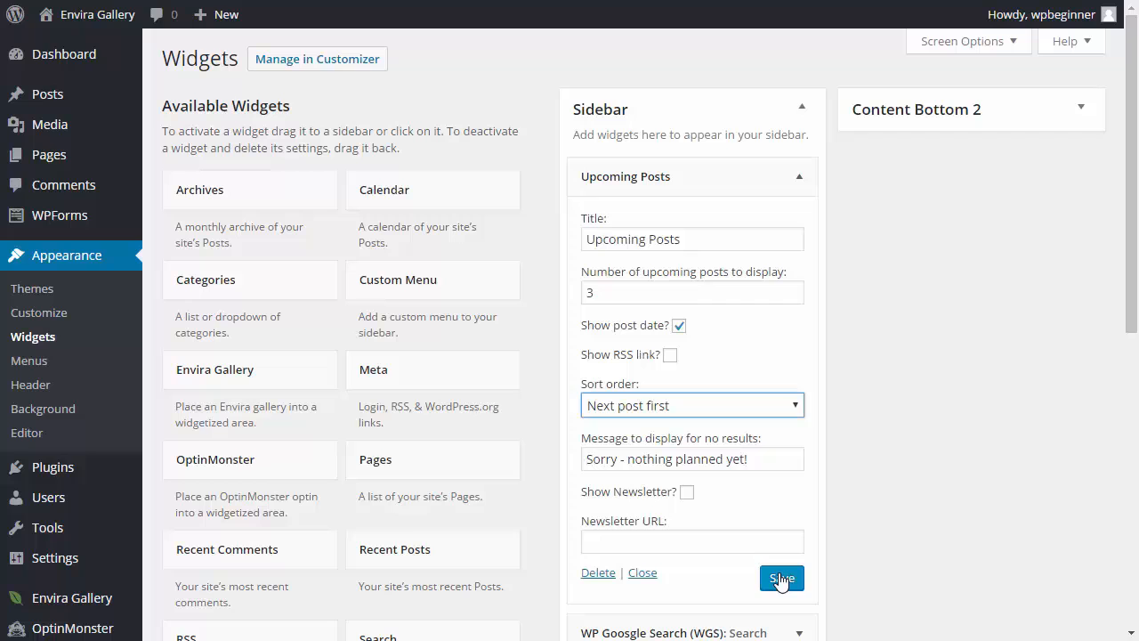
{"action": "left_click", "coordinate": [782, 578]}
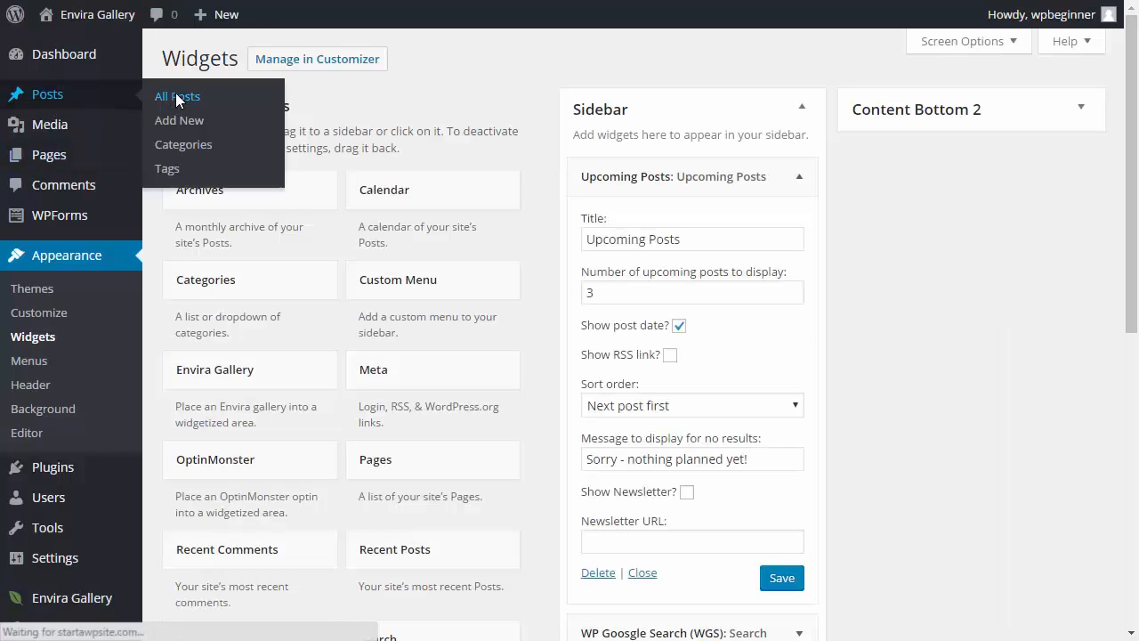
Schedule the Vacation draft to publish on May 10, 2016 at 13:51.
{"action": "left_click", "coordinate": [177, 96]}
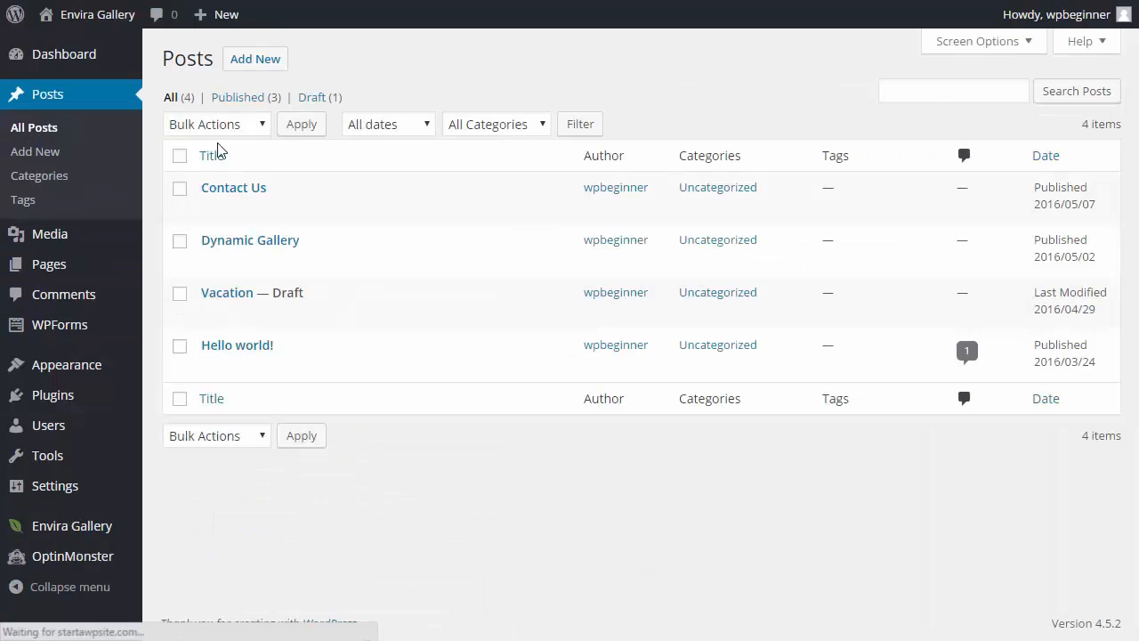
{"action": "mouse_move", "coordinate": [249, 302]}
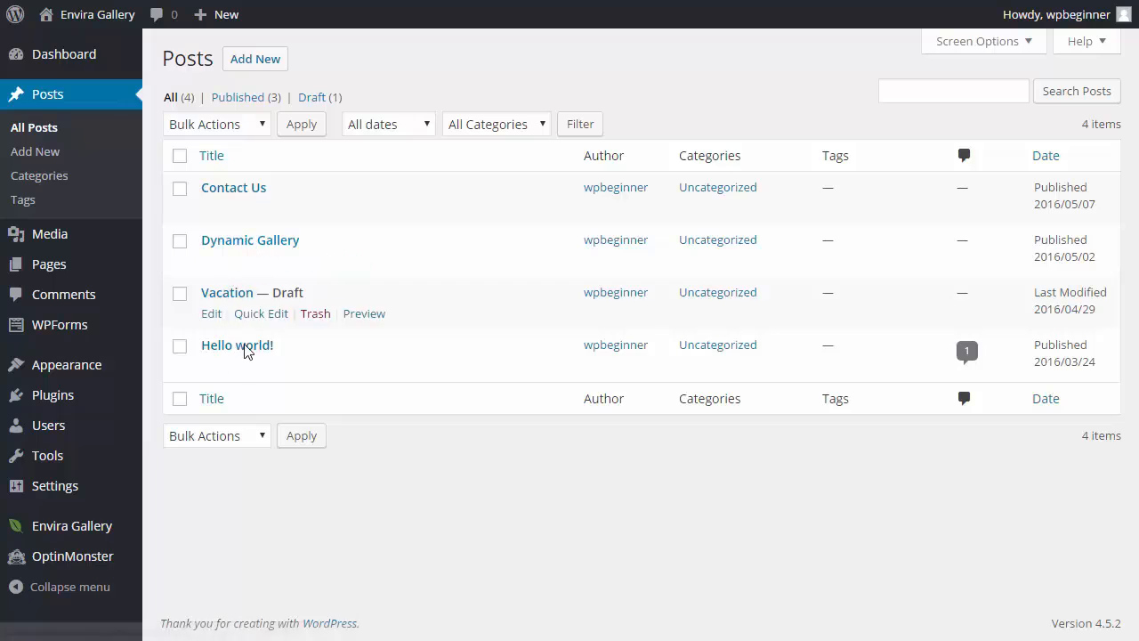
{"action": "left_click", "coordinate": [211, 313]}
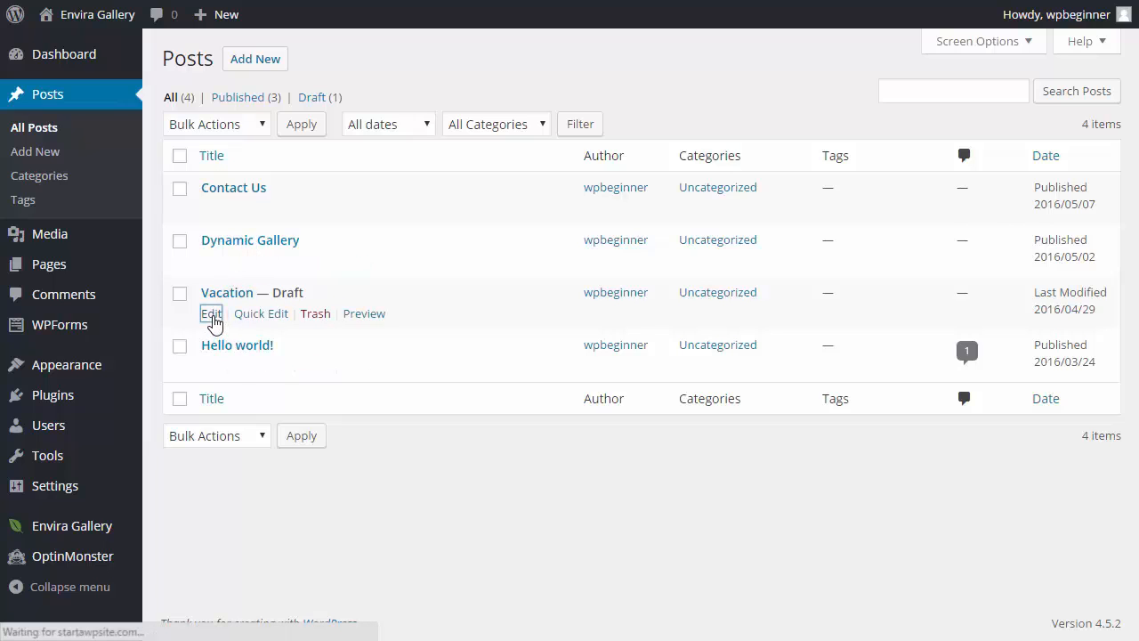
{"action": "left_click", "coordinate": [211, 313]}
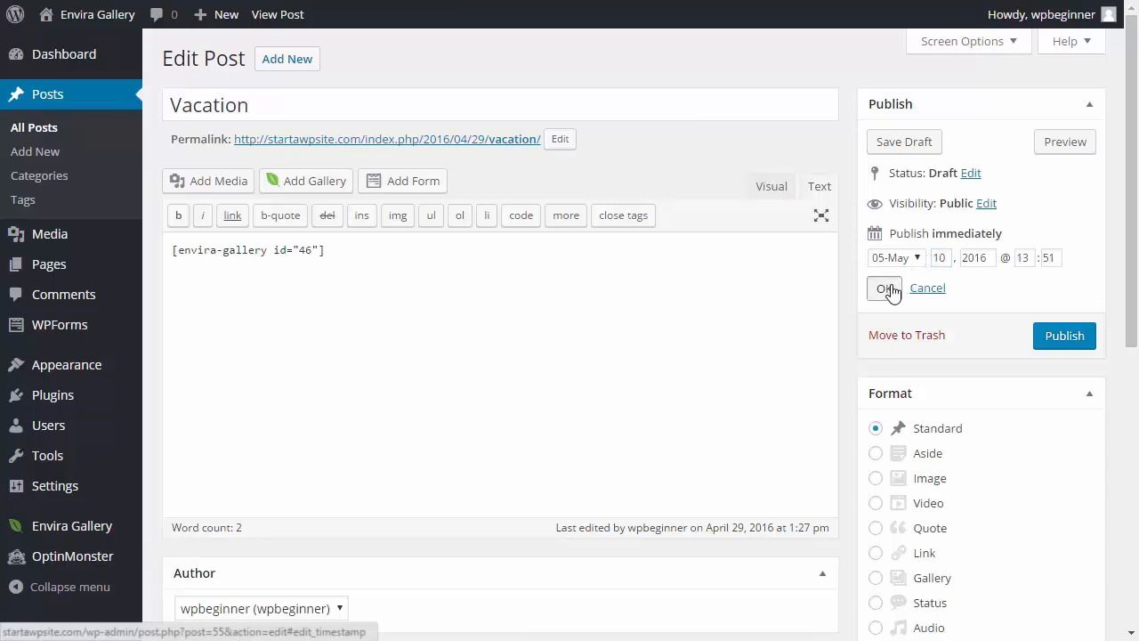
{"action": "left_click", "coordinate": [888, 288]}
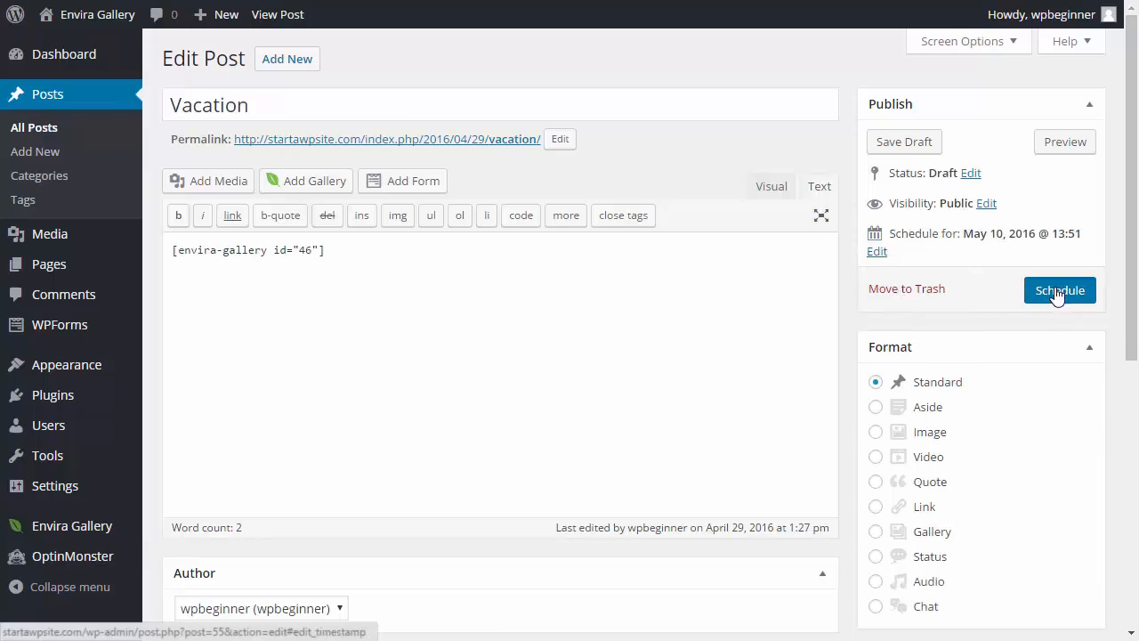
{"action": "left_click", "coordinate": [1059, 290]}
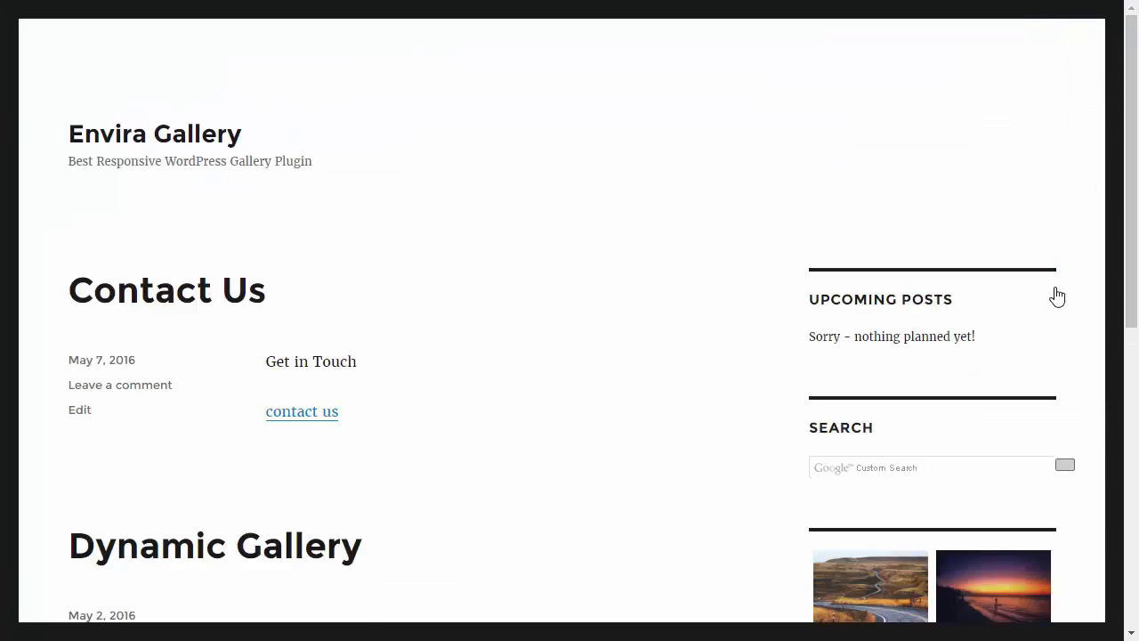